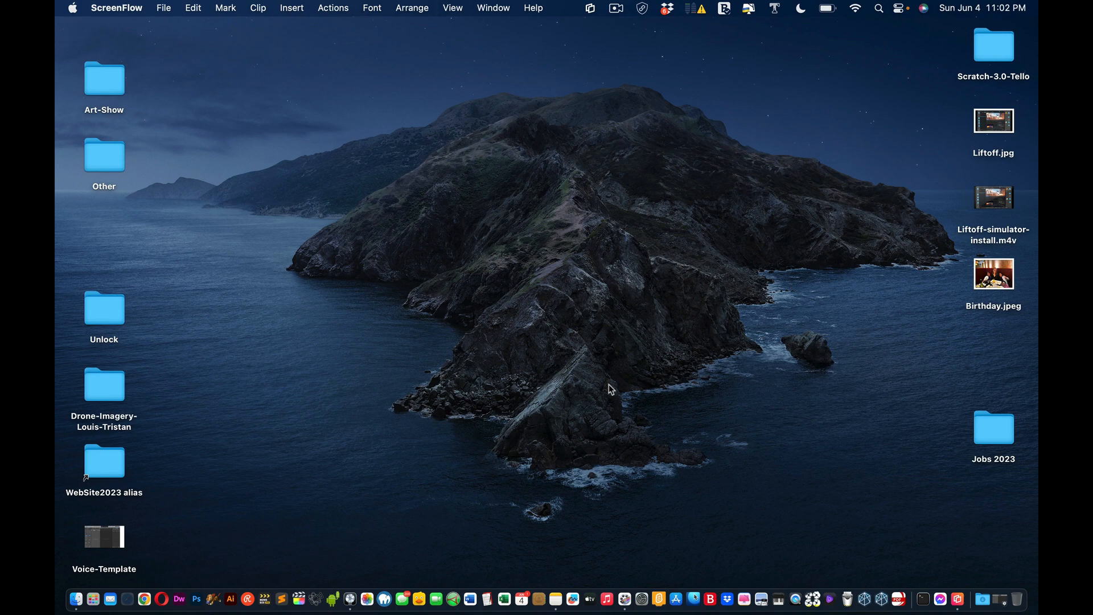
pyautogui.moveTo(838, 498)
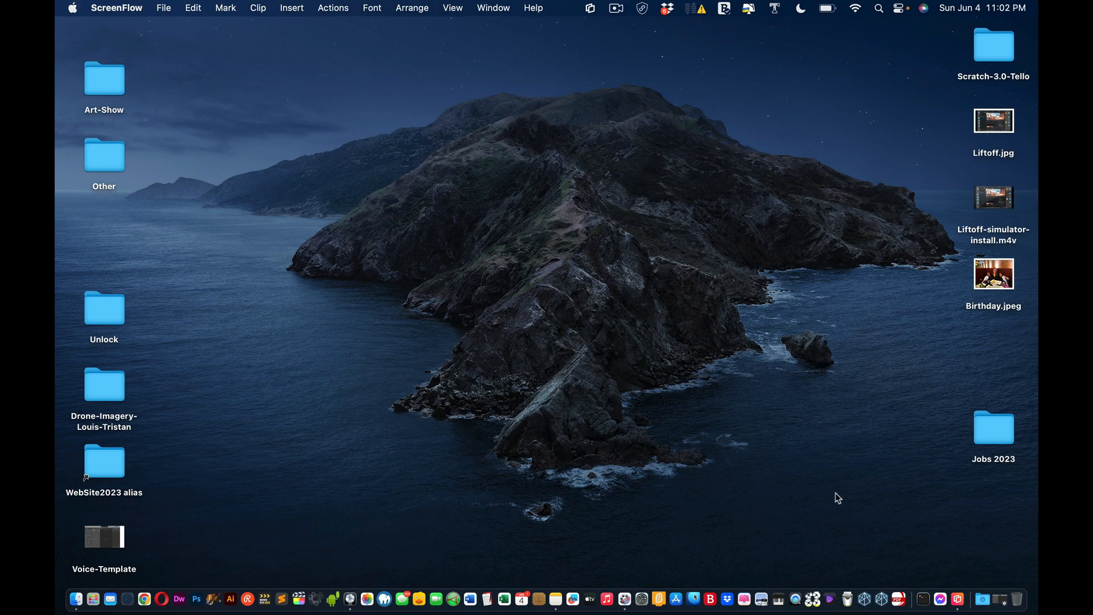
pyautogui.moveTo(883, 7)
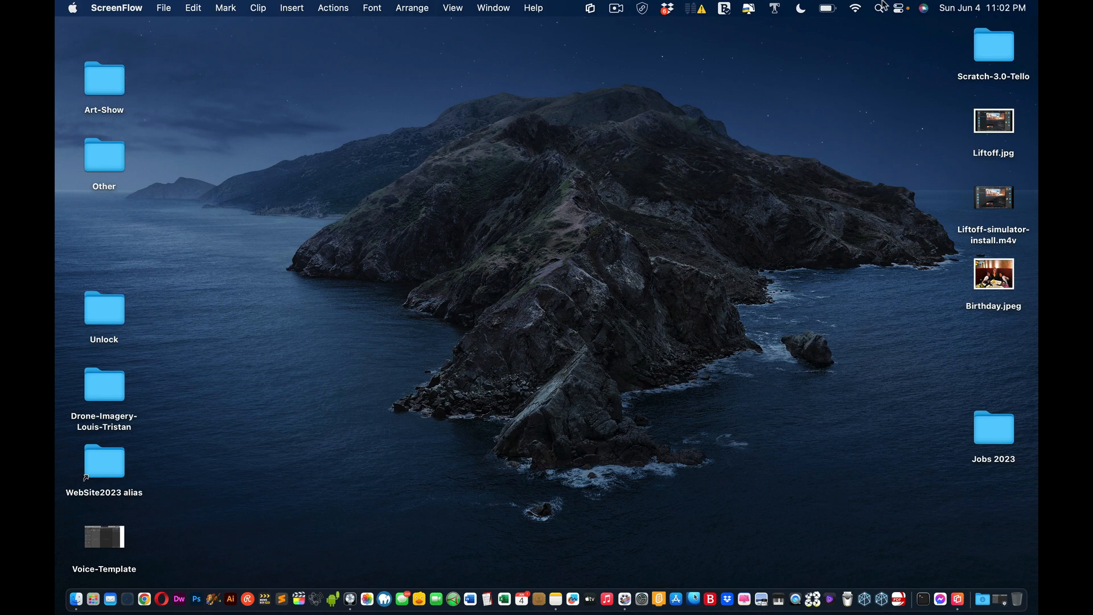
# - Launch Reflector 4 from Spotlight search for 'reflector 4'
pyautogui.click(878, 8)
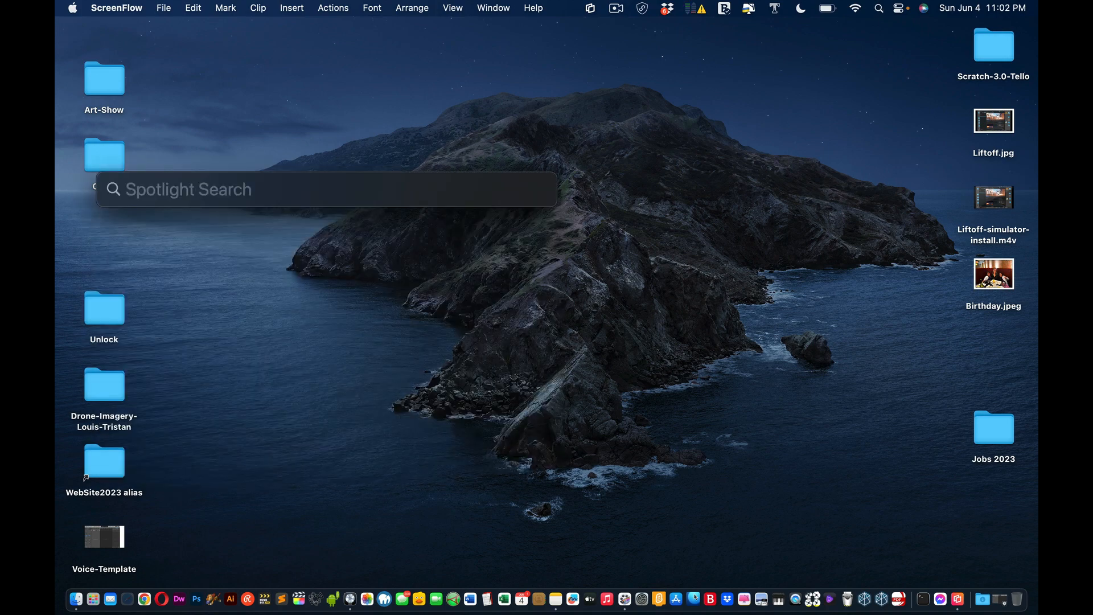
pyautogui.write('reflector 4')
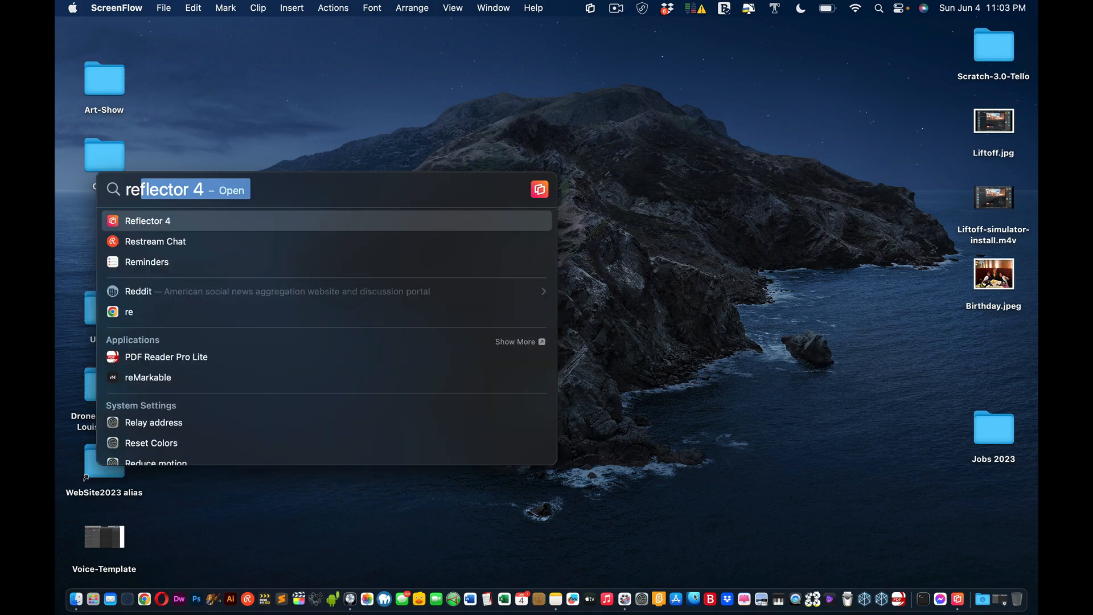
pyautogui.click(146, 220)
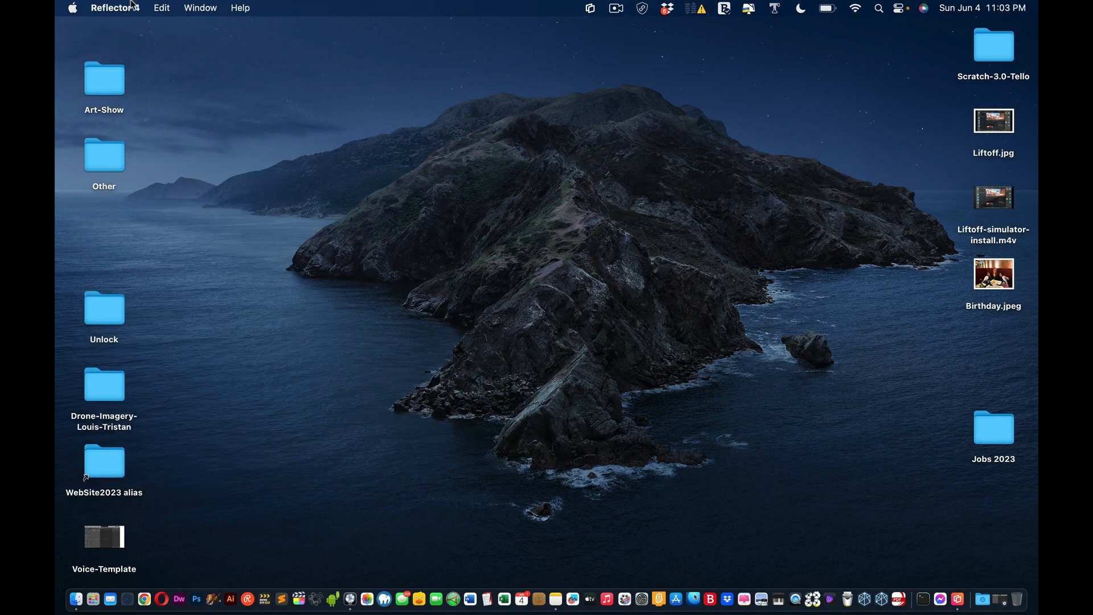
# - Quit Reflector 4 from its menu, then reopen Spotlight with Reflector 4 listed first
pyautogui.click(116, 8)
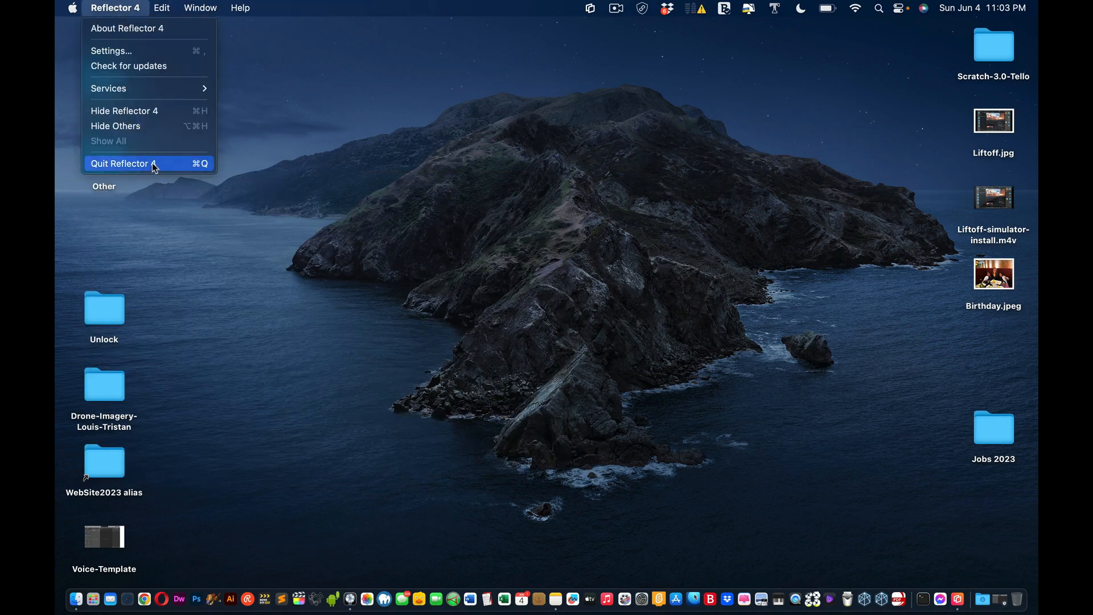
pyautogui.click(120, 163)
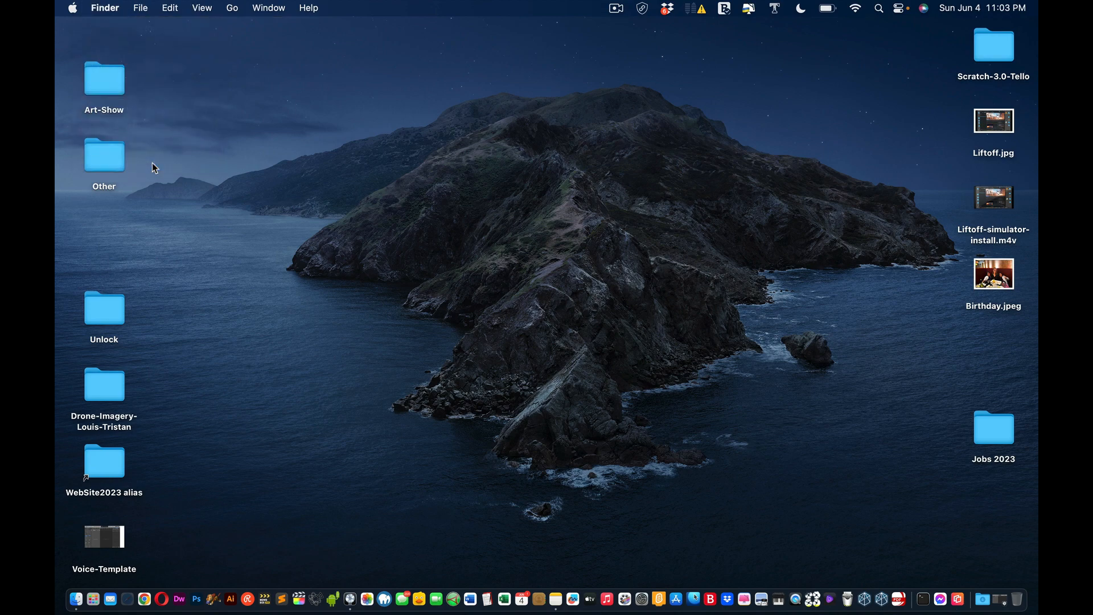
pyautogui.click(140, 8)
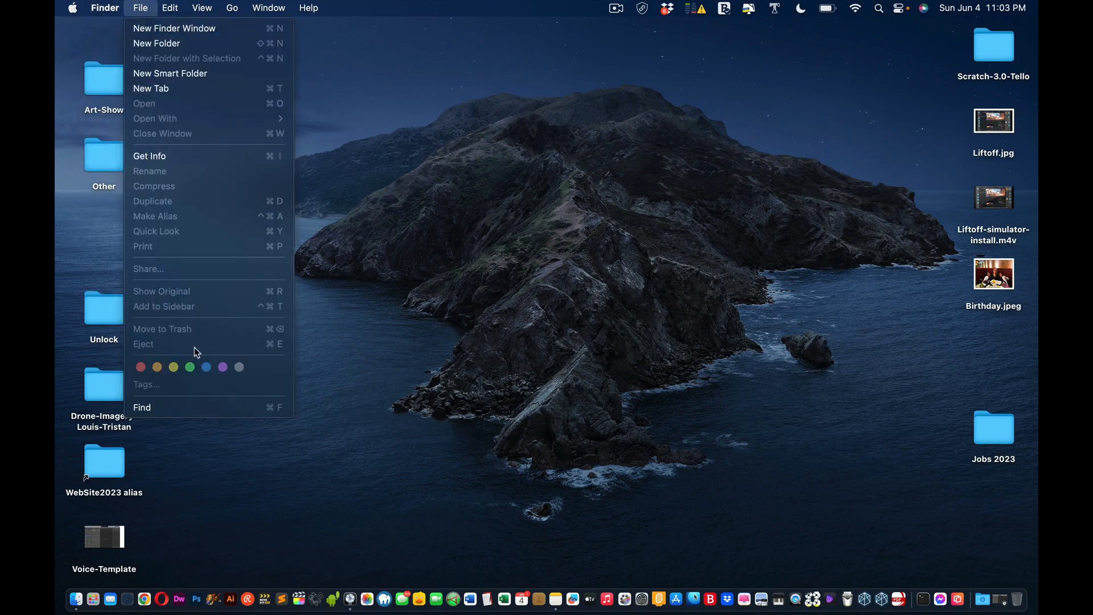
pyautogui.click(141, 407)
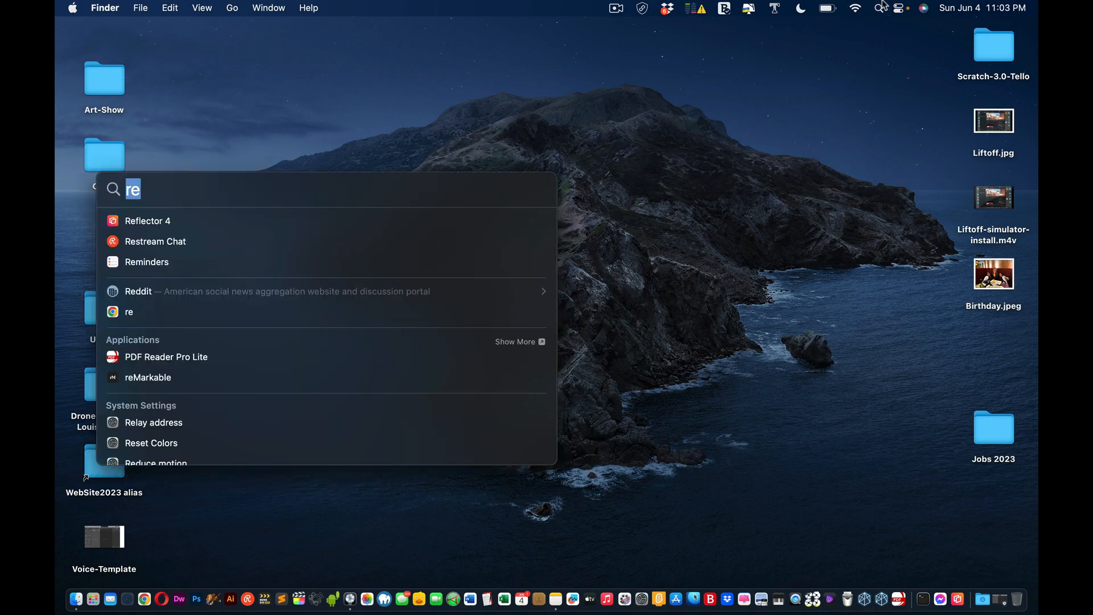
pyautogui.click(148, 221)
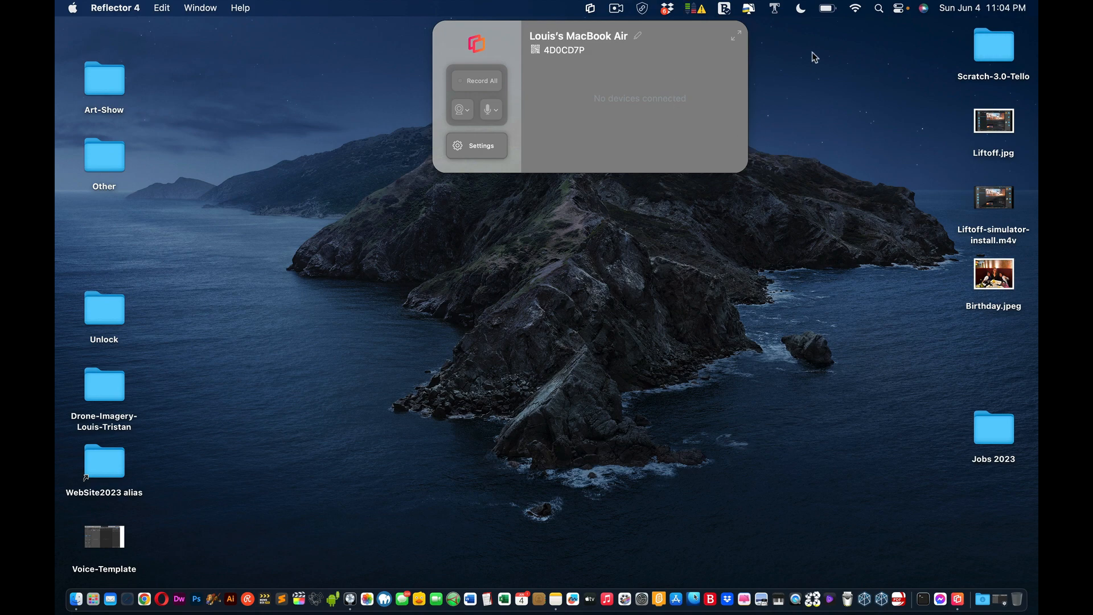
pyautogui.moveTo(855, 42)
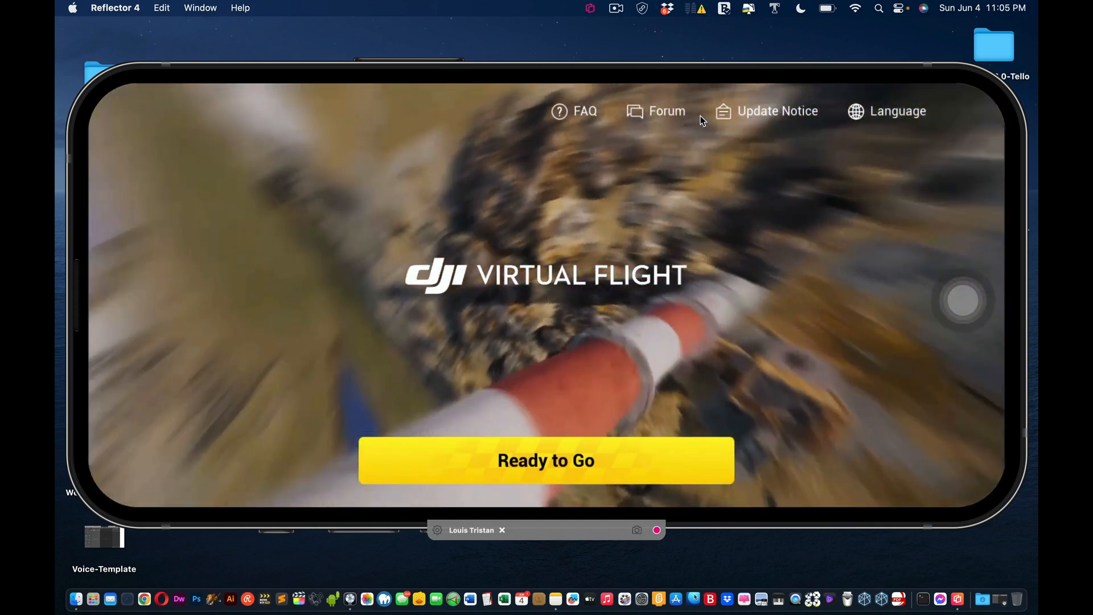
# - Enter the Factory location from the Virtual Flight map in Free Flight mode
pyautogui.click(546, 460)
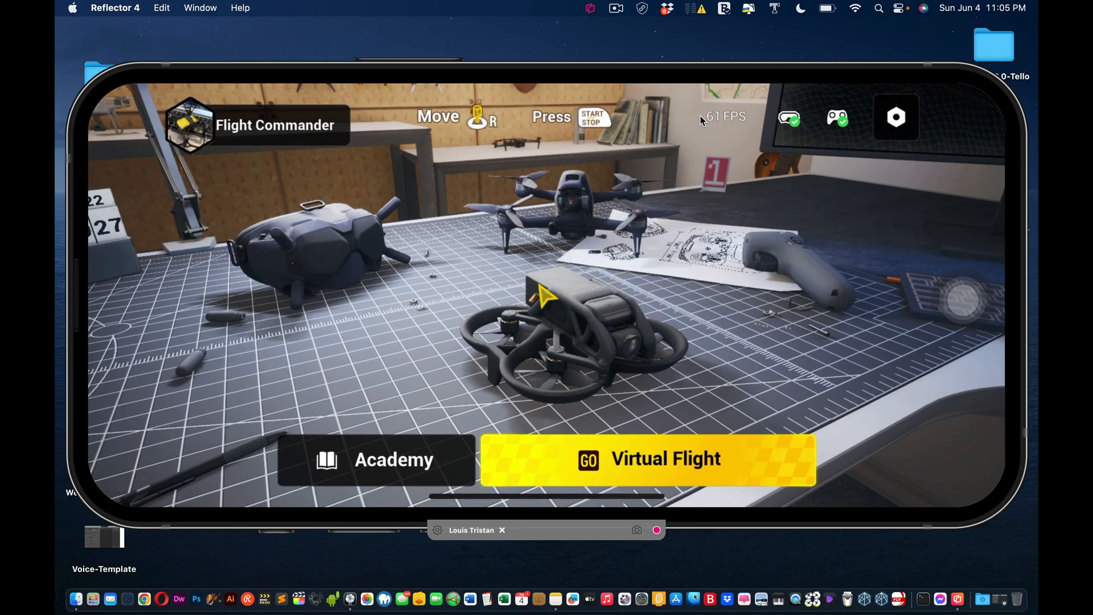
pyautogui.click(648, 459)
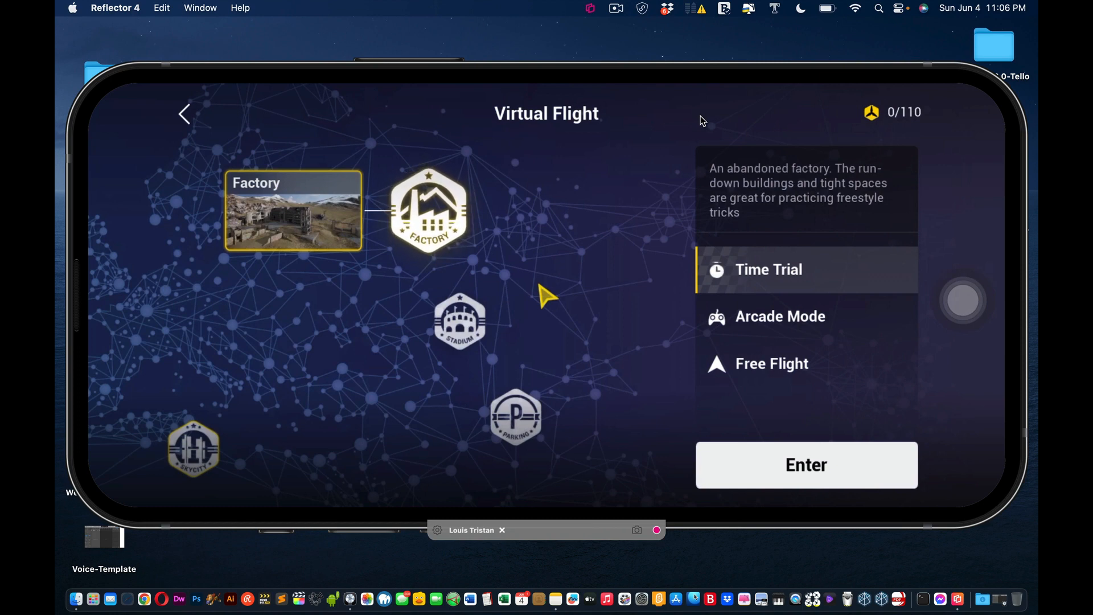
pyautogui.click(771, 363)
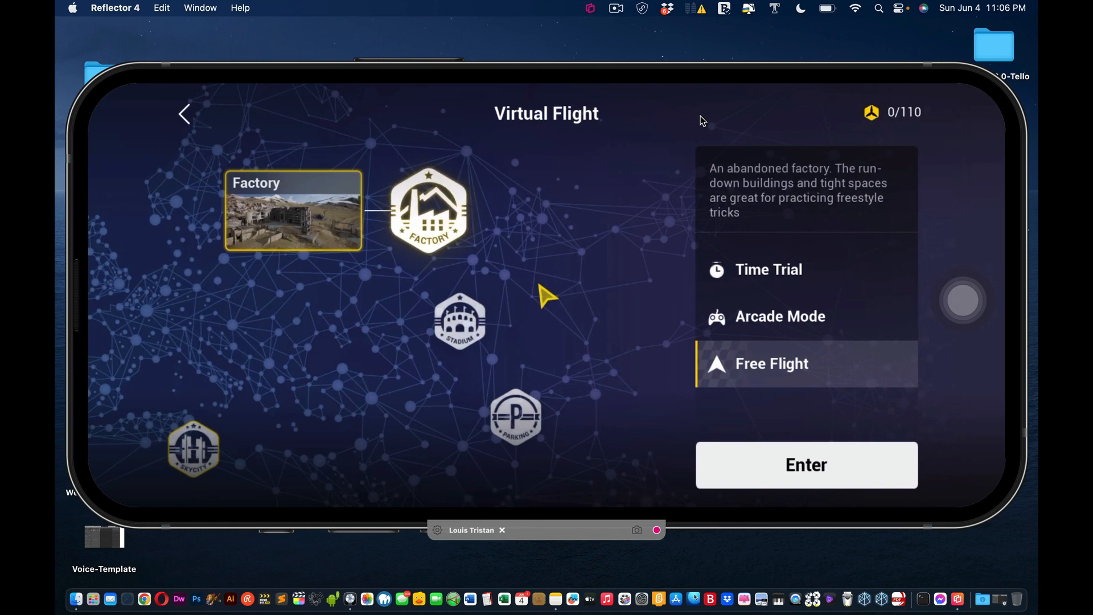
pyautogui.click(807, 465)
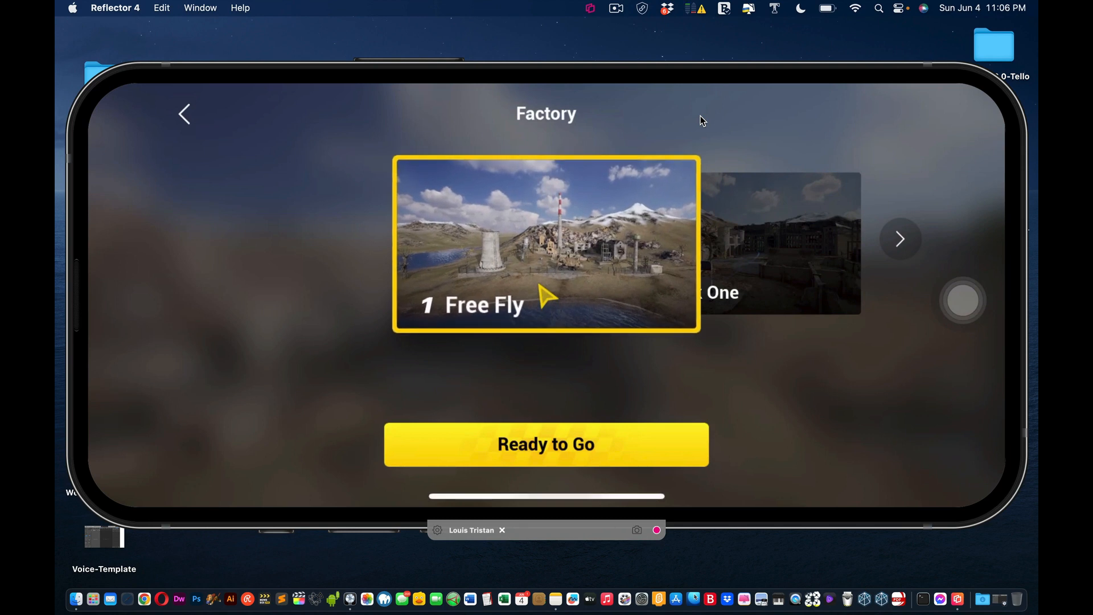
# - Choose the 1 Free Fly level and start the flight with Ready to Go
pyautogui.click(900, 239)
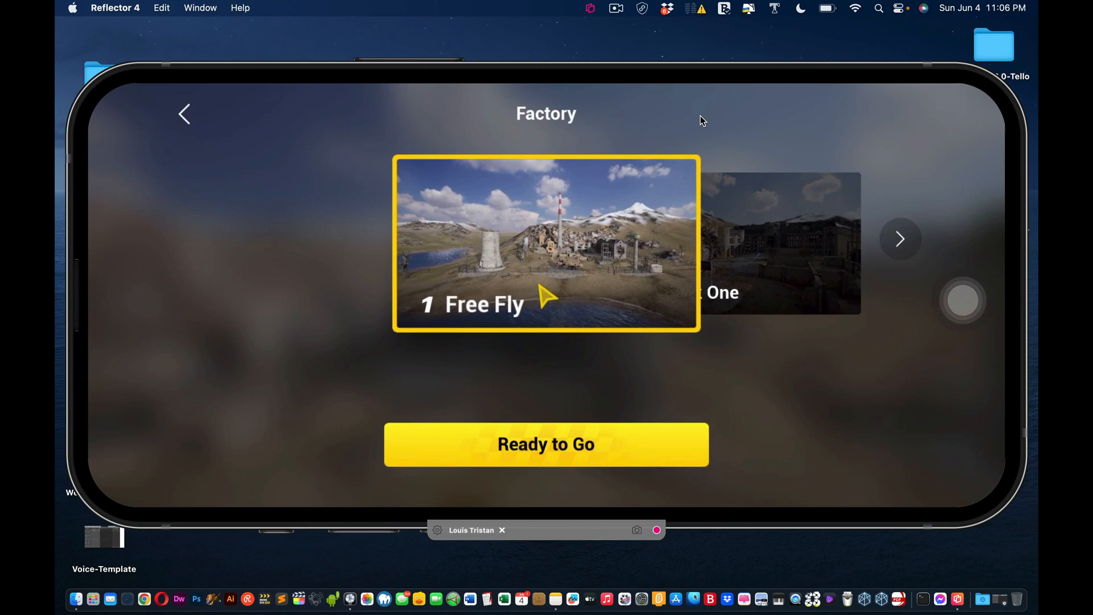
pyautogui.click(546, 445)
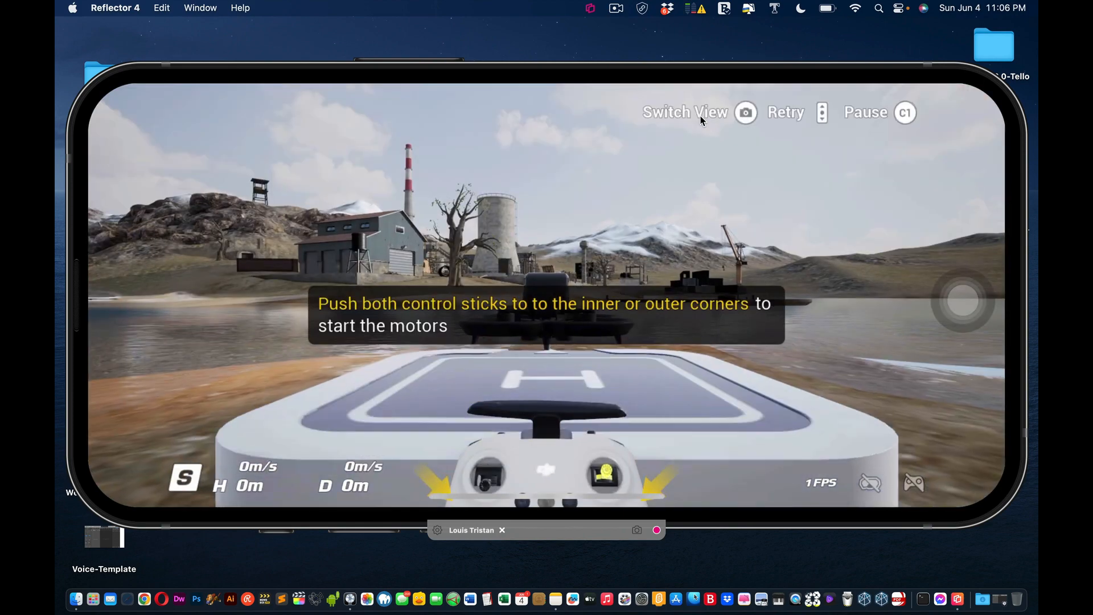